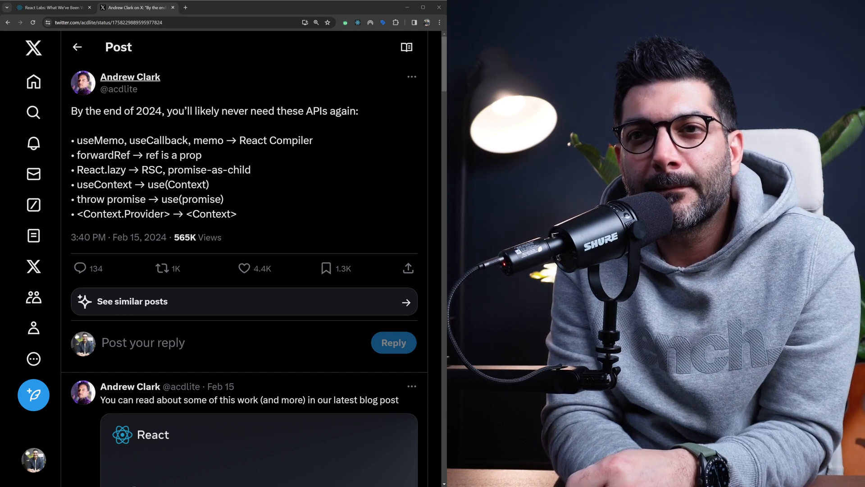
Step: Highlight words like 'promise' and 'Context' in the tweet, then switch to the React Labs tab
double_click(146, 111)
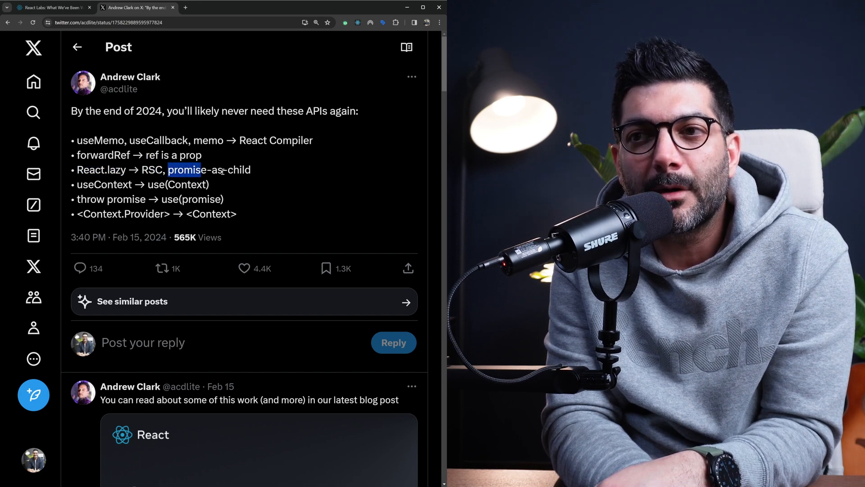
left_click_drag(168, 169, 250, 169)
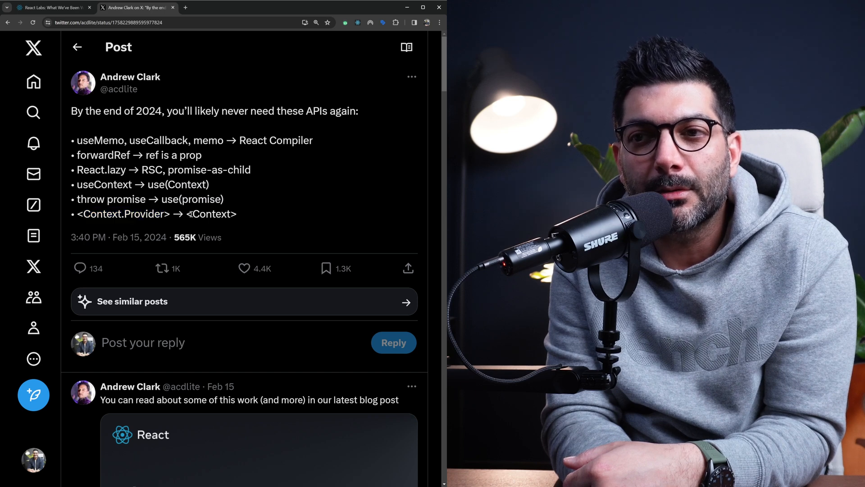
double_click(212, 214)
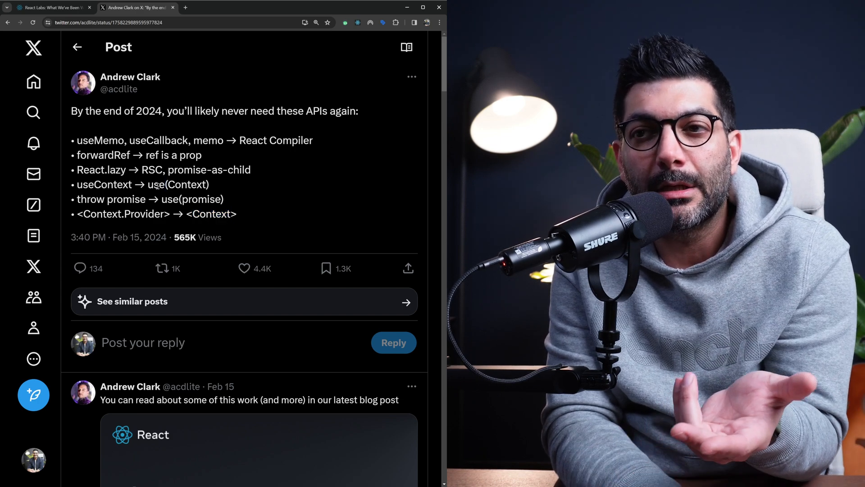
double_click(186, 184)
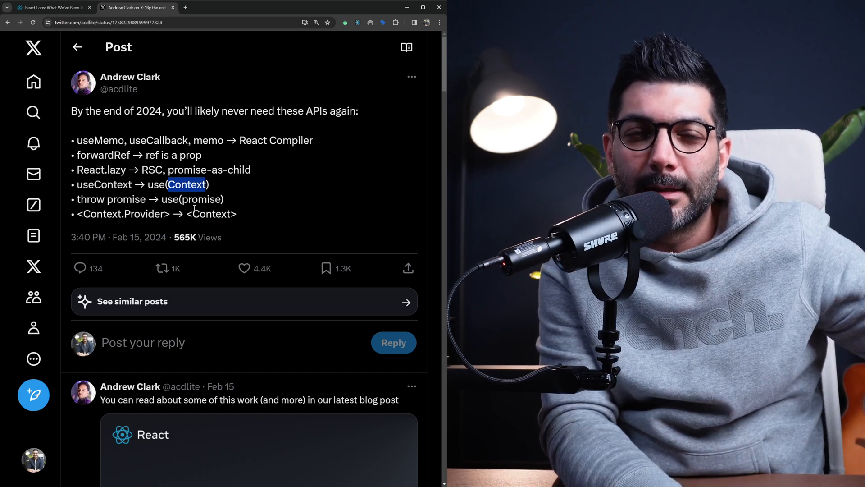
double_click(144, 214)
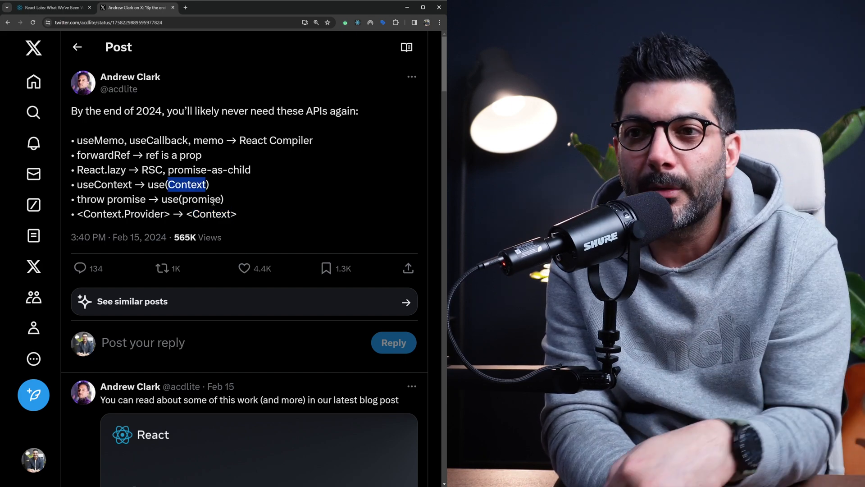
left_click(50, 7)
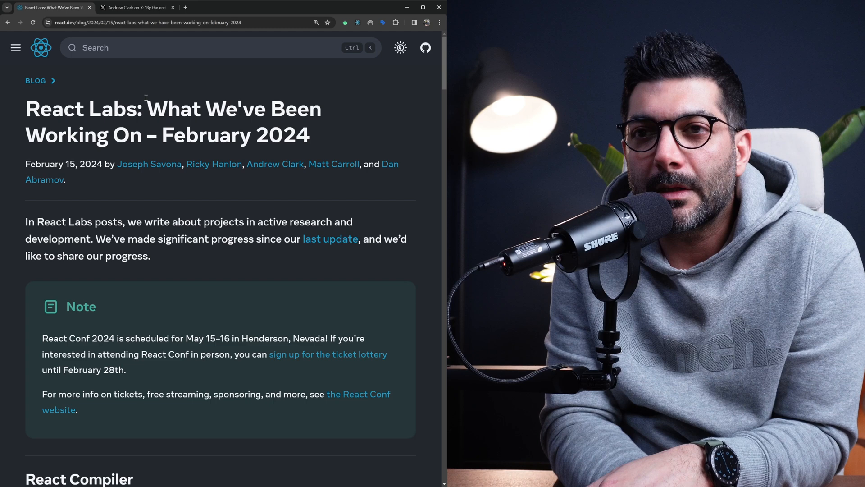
double_click(105, 109)
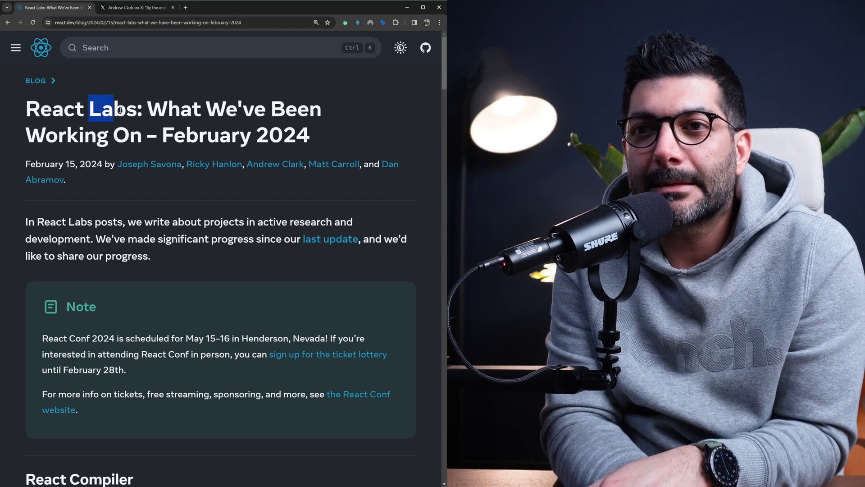
double_click(112, 108)
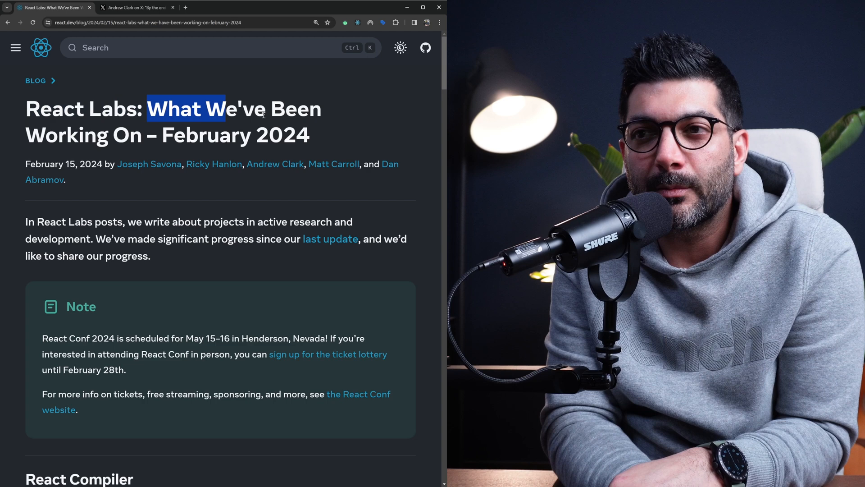
left_click_drag(221, 108, 140, 135)
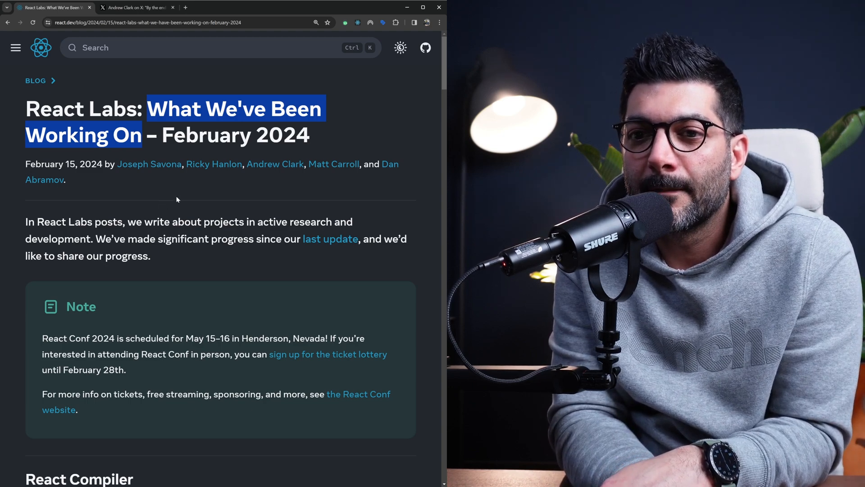
Step: Scroll past the React Compiler explanation until the Actions heading appears
scroll("down", 3)
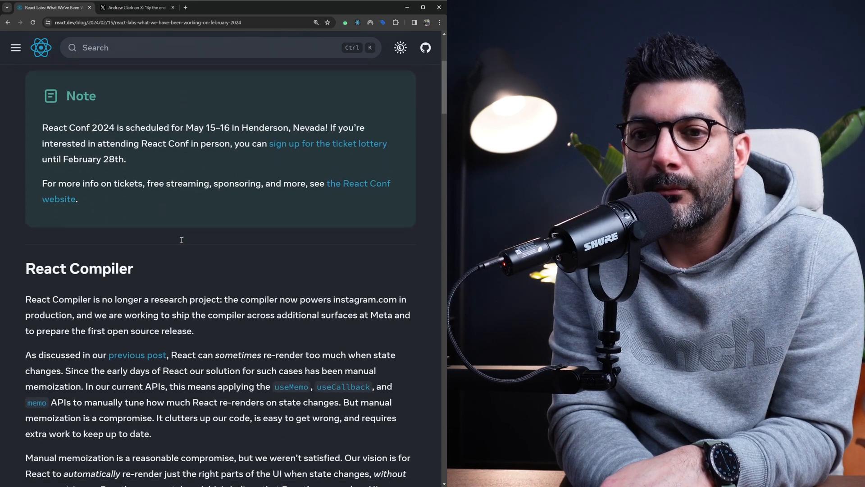
scroll("down", 3)
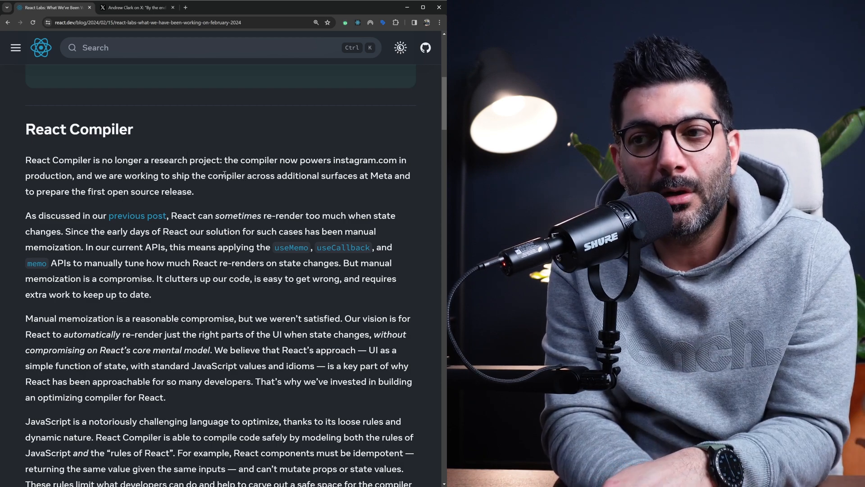
mouse_move(224, 186)
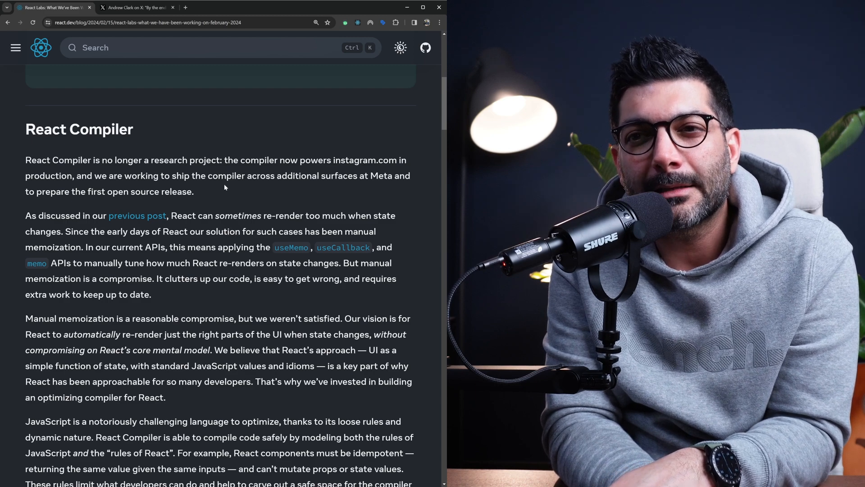
scroll("down", 3)
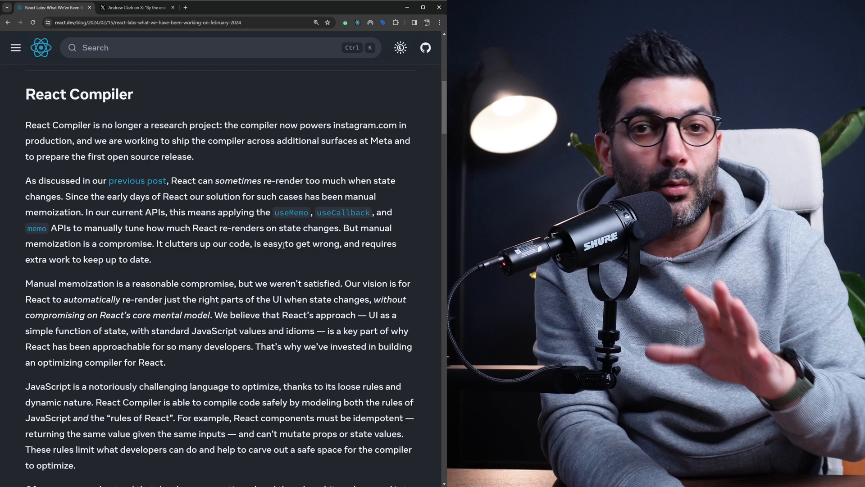
scroll("down", 3)
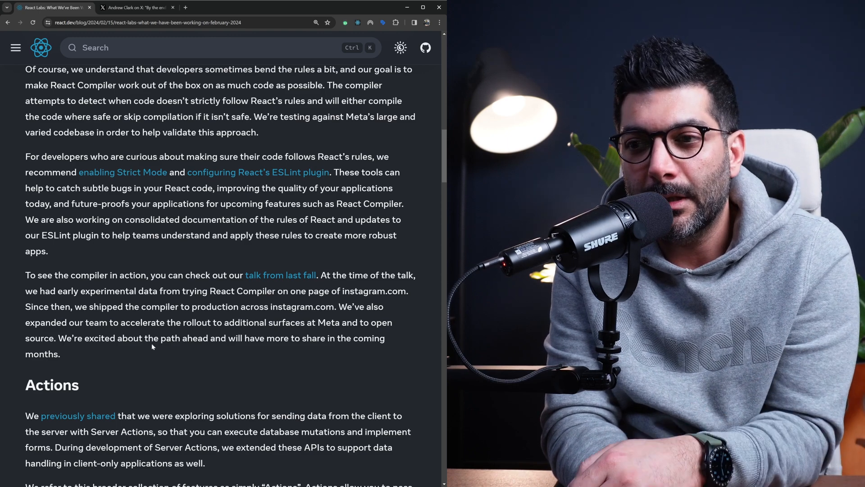
Step: Read the opening Actions paragraphs, highlighting 'in the coming', 'a function to DOM elements' and 'action'
scroll("down", 3)
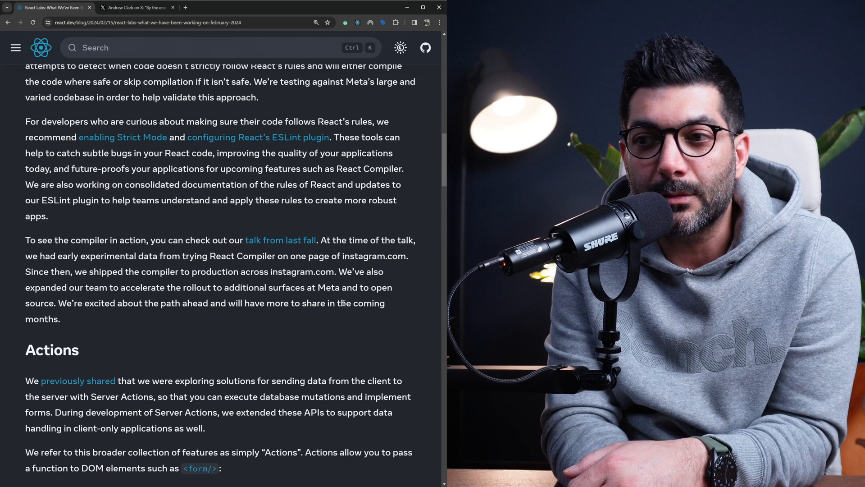
left_click_drag(329, 303, 386, 302)
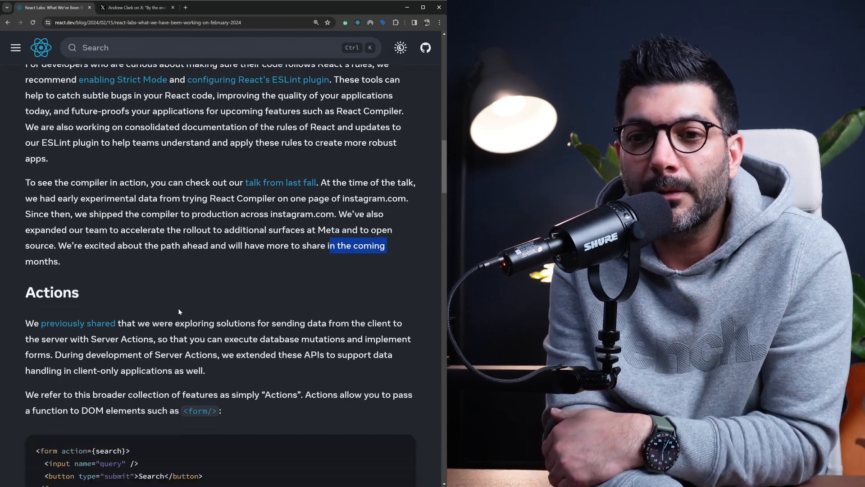
scroll("down", 3)
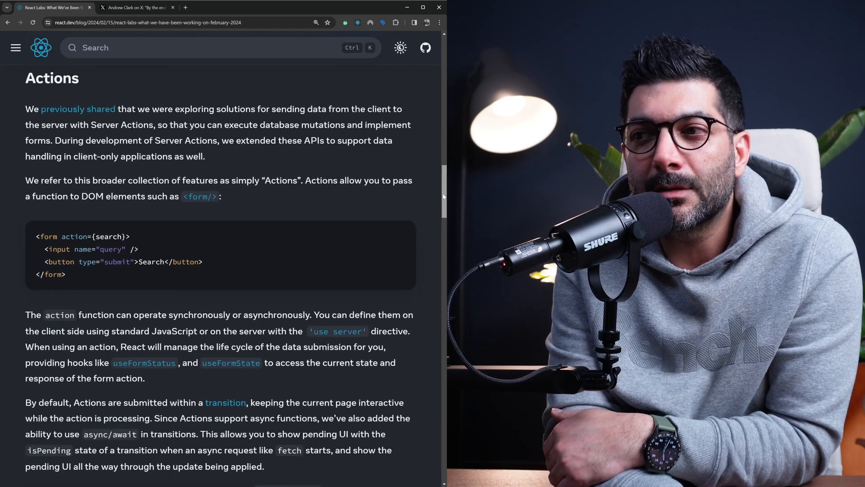
scroll("down", 3)
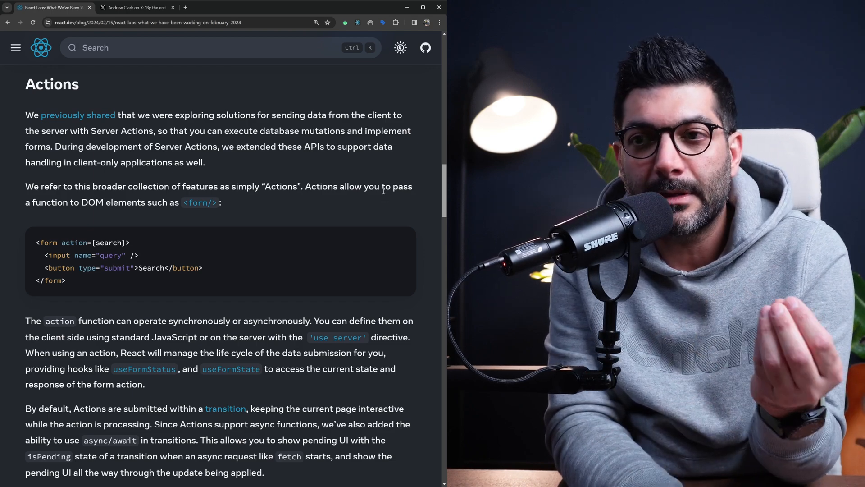
scroll("down", 3)
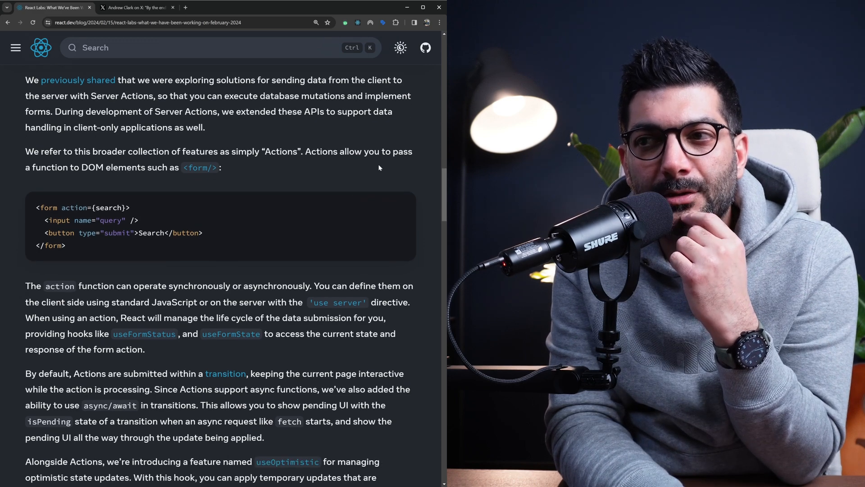
left_click_drag(25, 167, 122, 167)
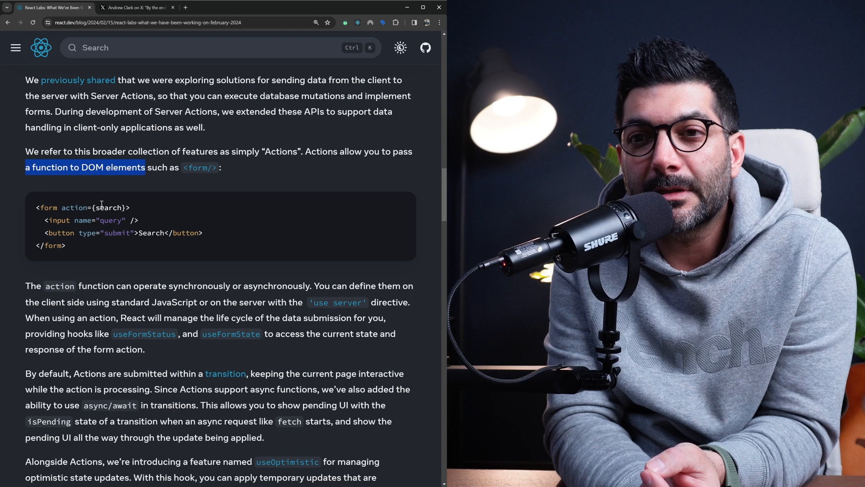
scroll("down", 3)
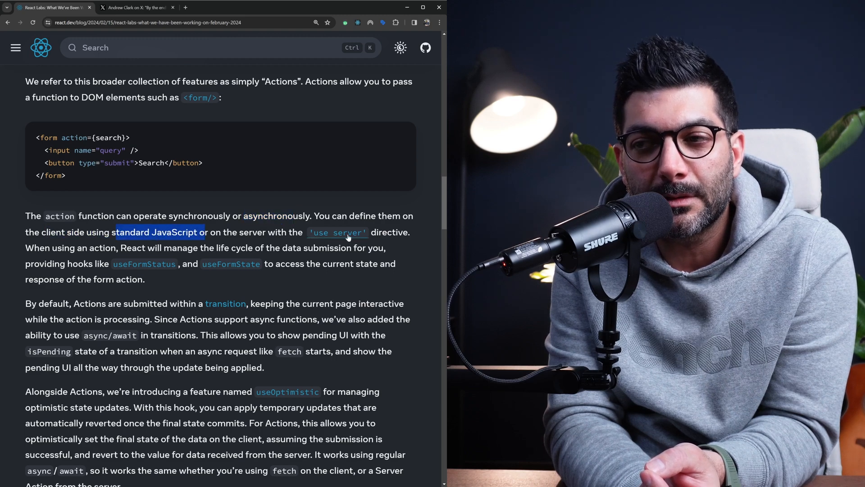
scroll("down", 3)
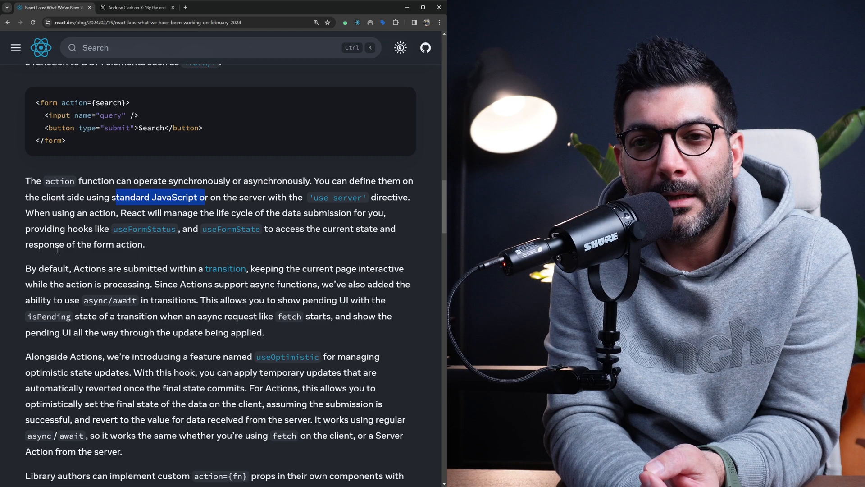
double_click(102, 212)
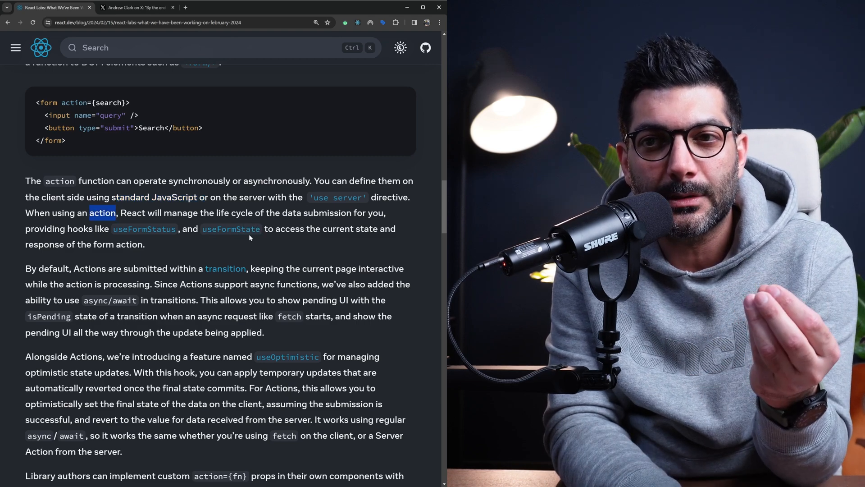
mouse_move(143, 229)
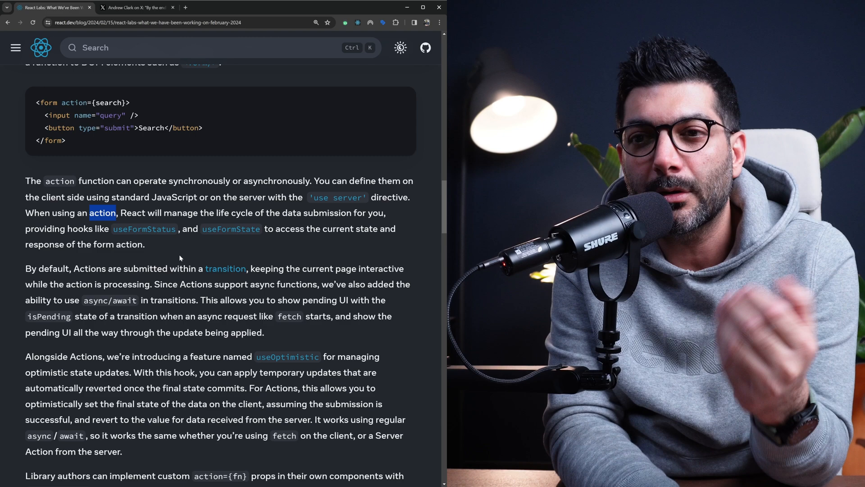
Step: Highlight the pending and async-request phrases in the transitions paragraph, continuing to the Canary heading
scroll("down", 3)
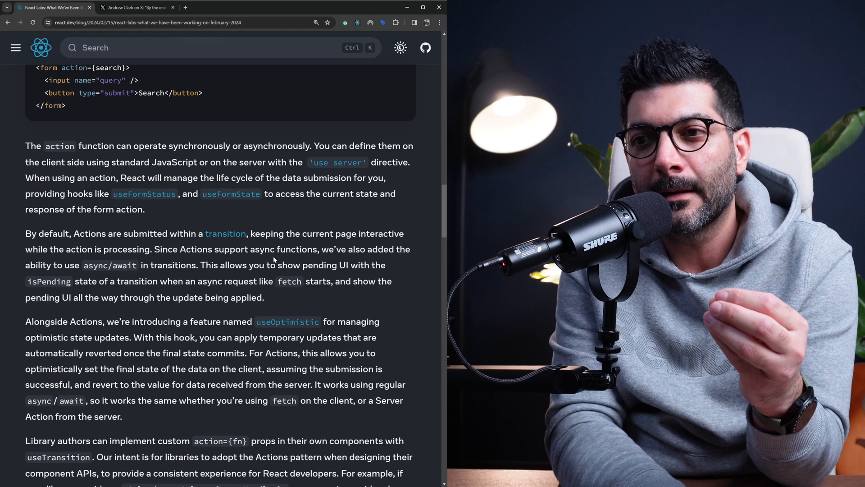
scroll("down", 3)
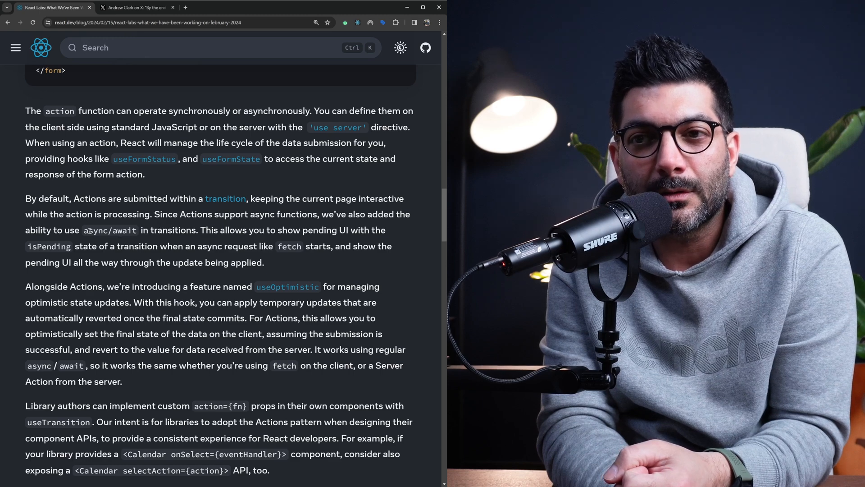
left_click_drag(83, 230, 197, 230)
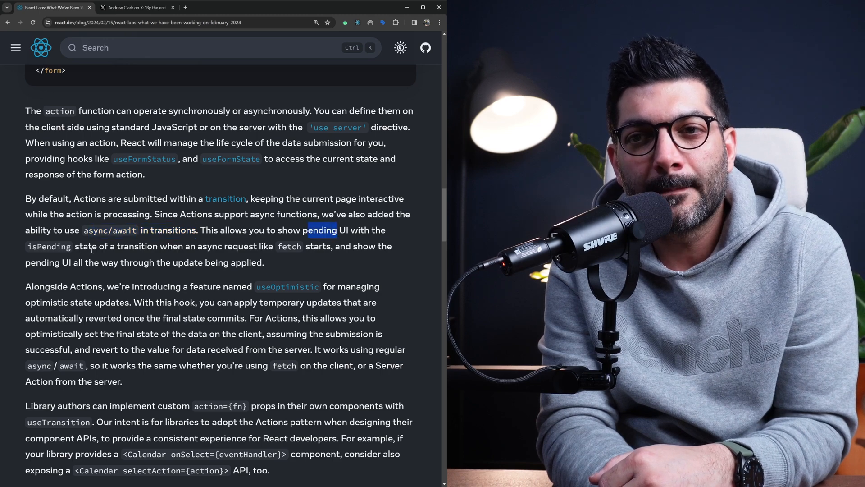
left_click_drag(310, 231, 159, 246)
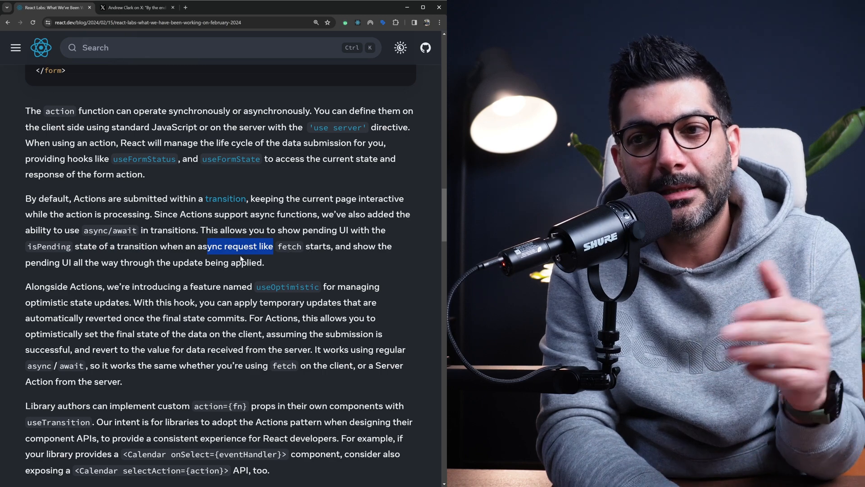
scroll("down", 3)
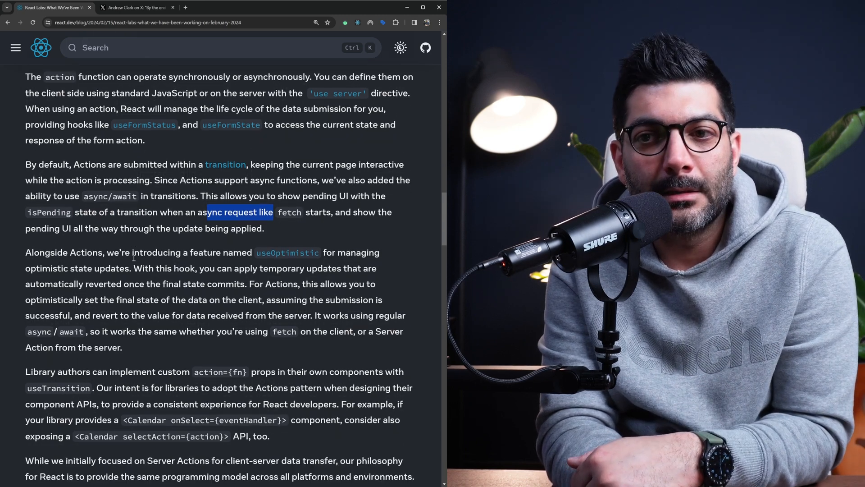
scroll("down", 3)
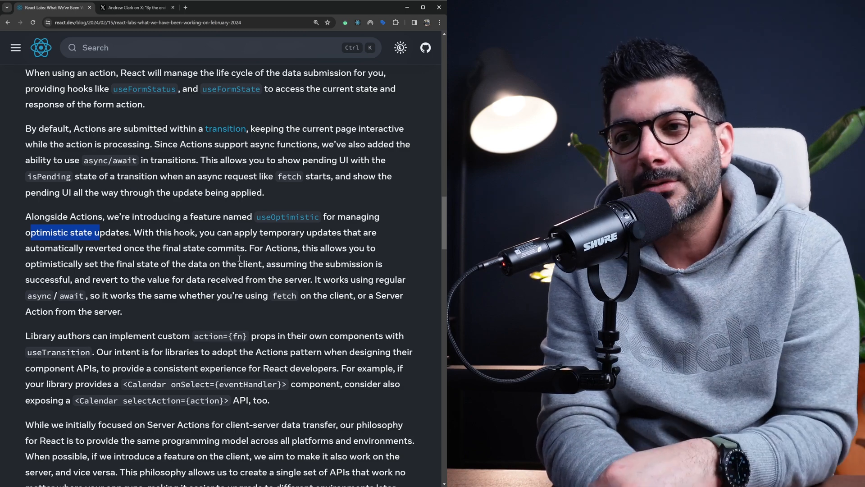
scroll("down", 3)
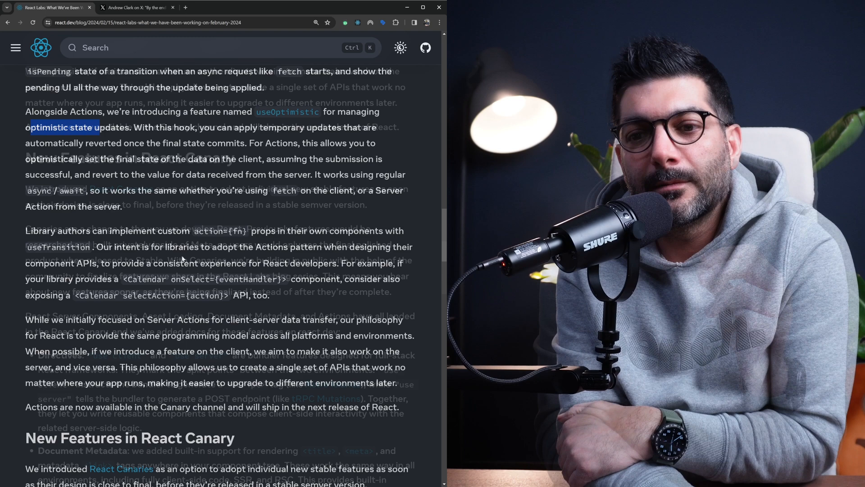
Step: Scroll through the Canary feature list and highlight the sentence about the Stable channel
scroll("down", 3)
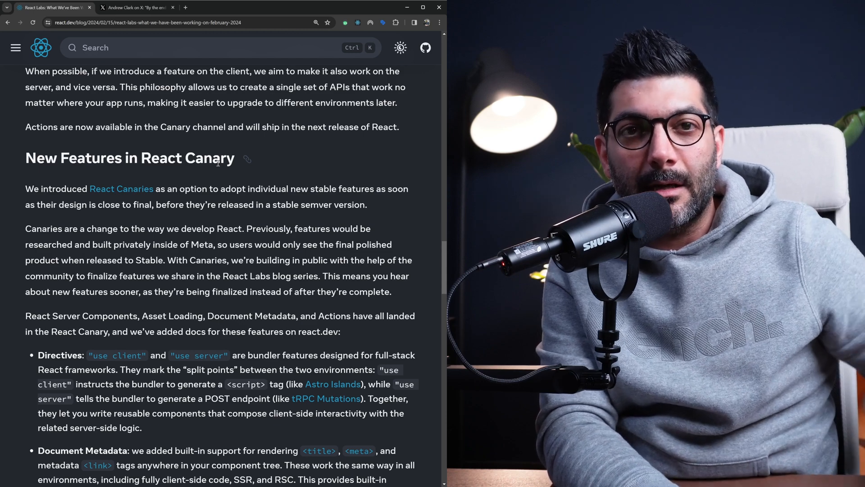
mouse_move(190, 175)
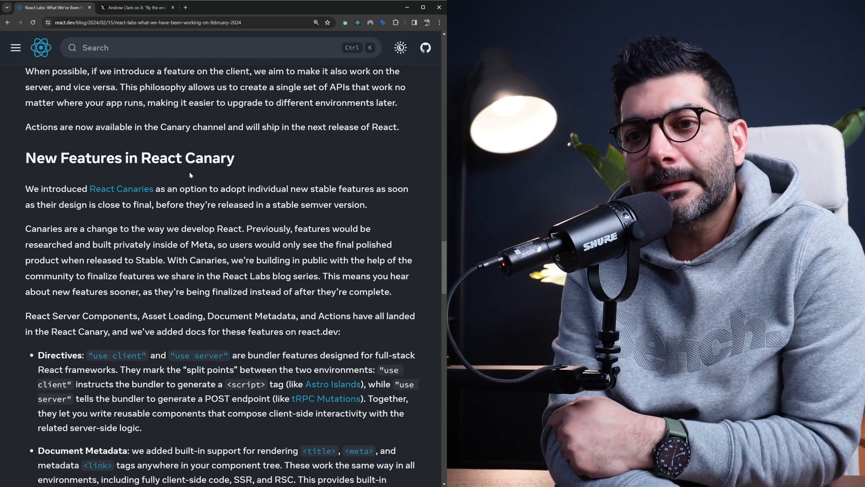
scroll("down", 3)
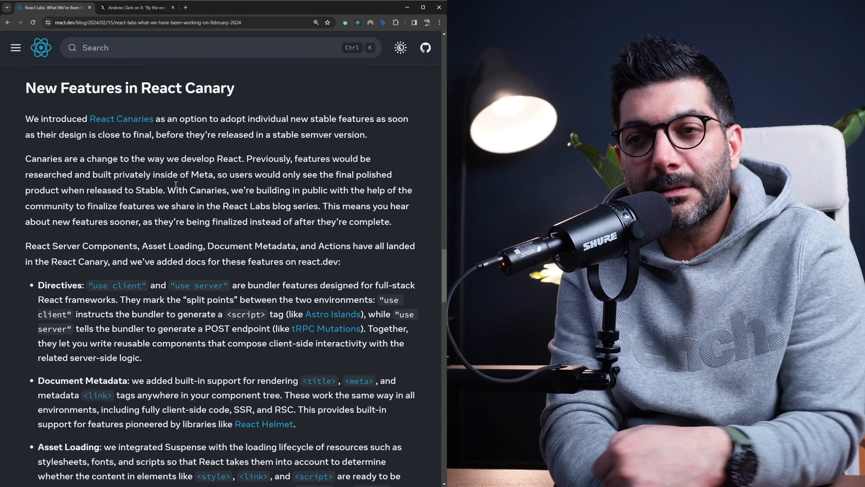
scroll("down", 3)
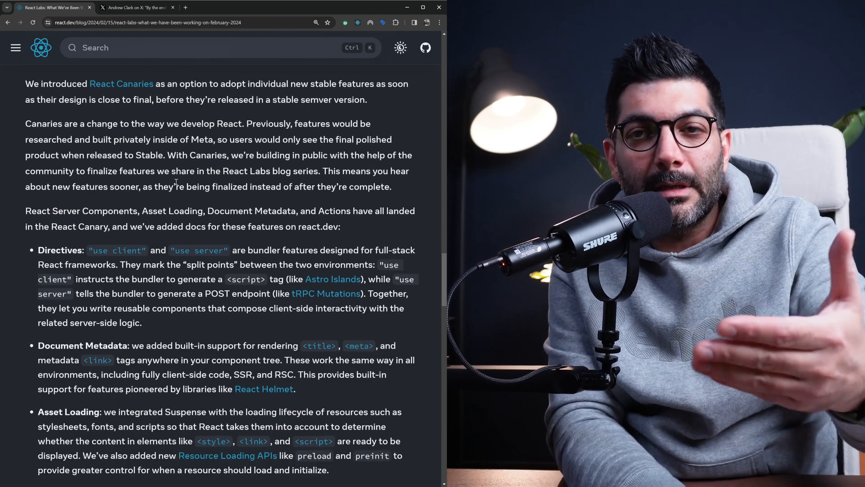
scroll("down", 3)
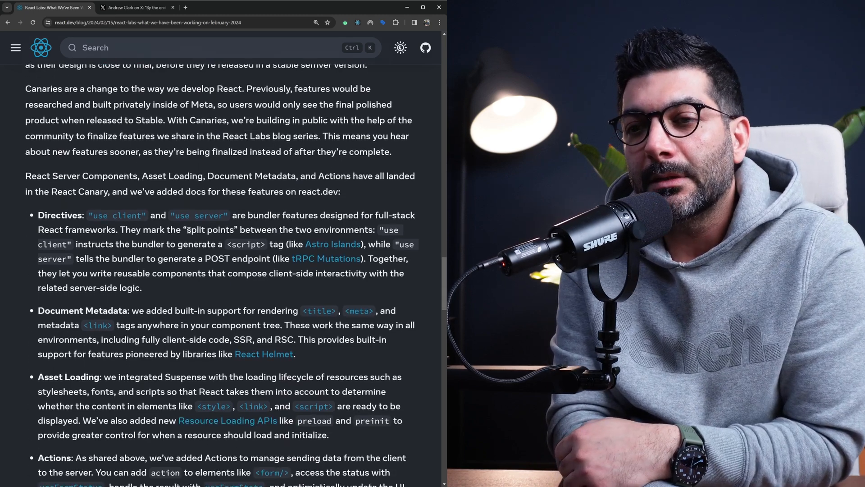
scroll("down", 3)
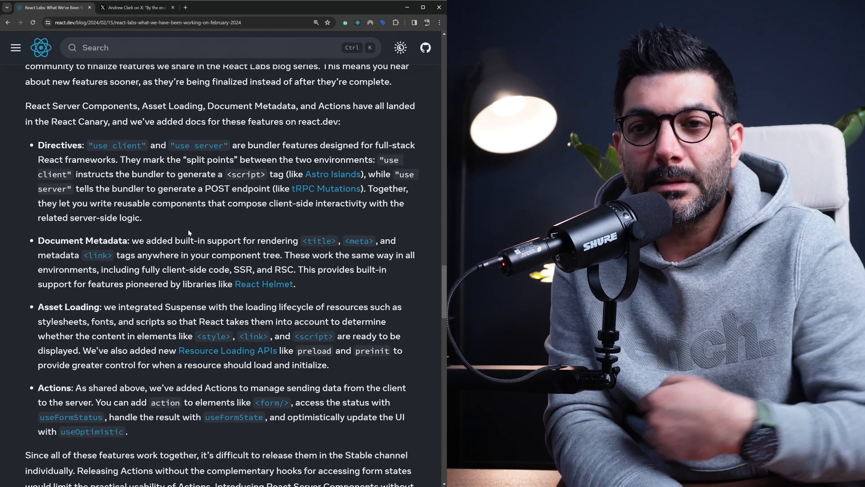
scroll("down", 3)
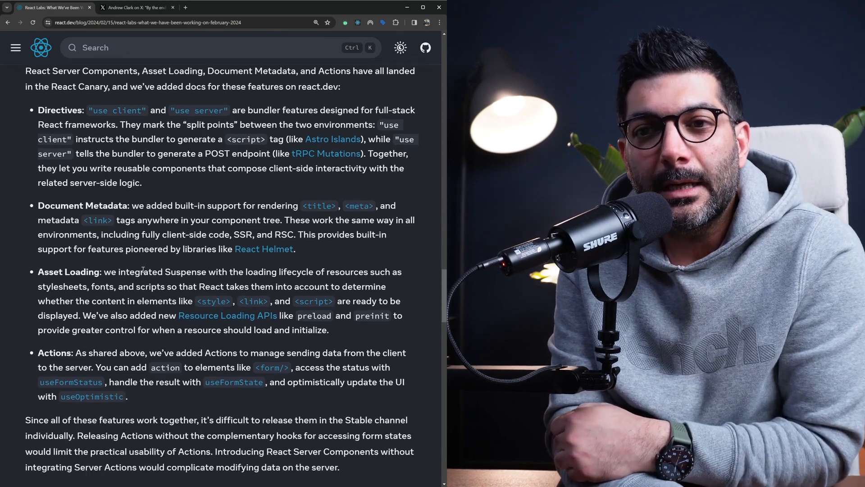
scroll("down", 3)
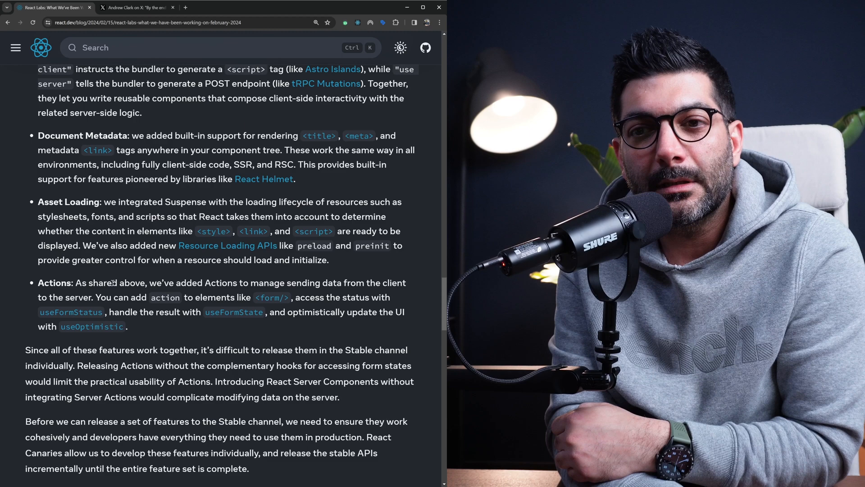
scroll("down", 3)
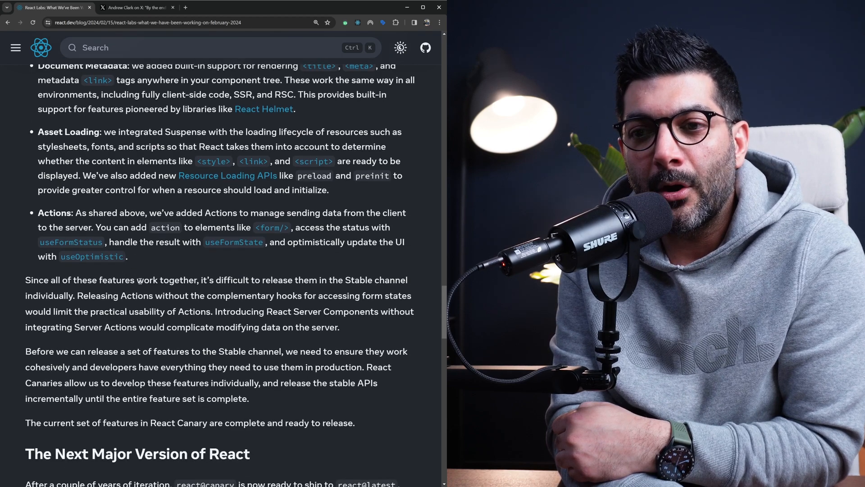
left_click_drag(153, 351, 243, 351)
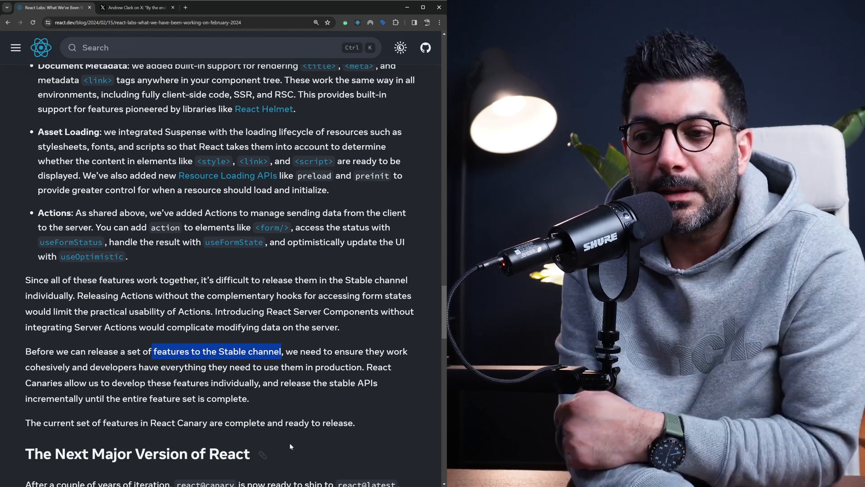
Step: Scroll through the React 19 announcement down to the Offscreen (renamed to Activity) heading
scroll("down", 3)
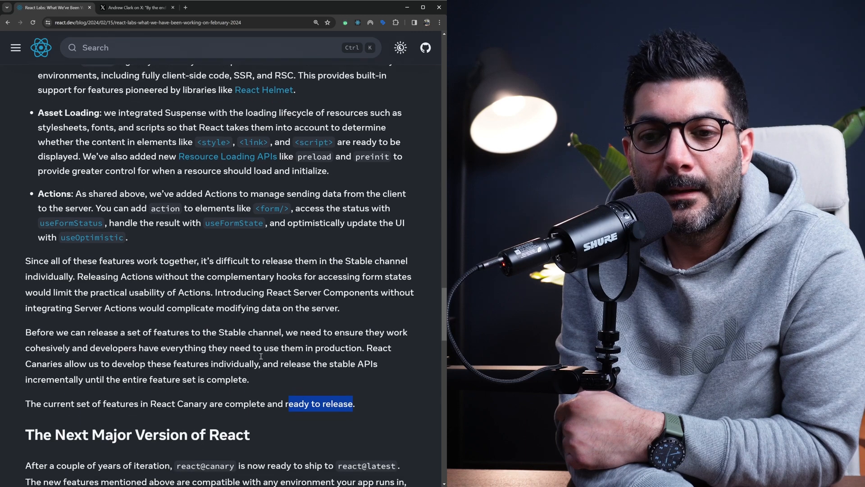
scroll("down", 3)
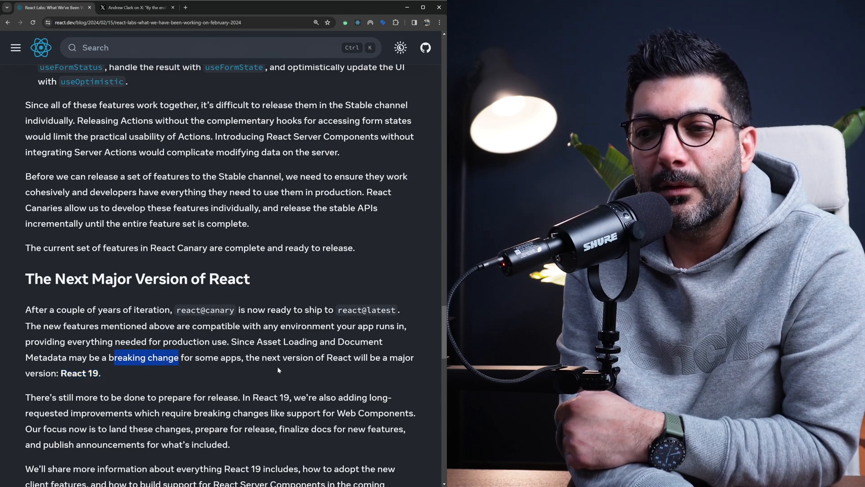
scroll("down", 3)
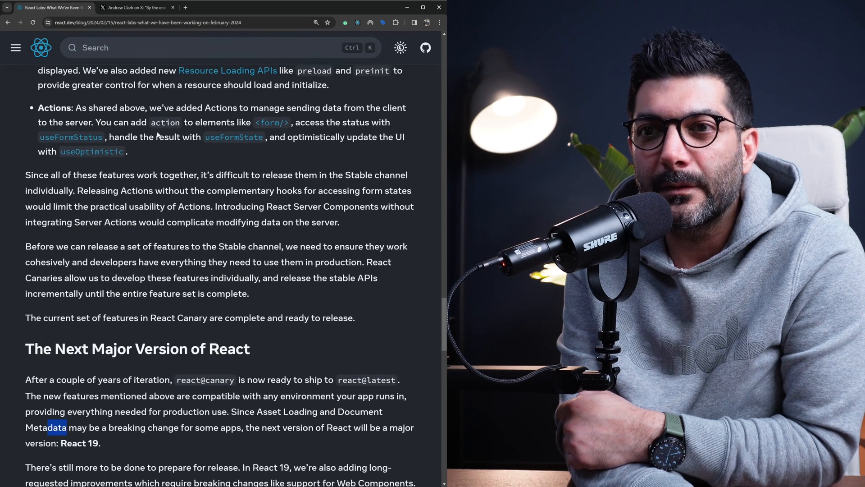
scroll("down", 3)
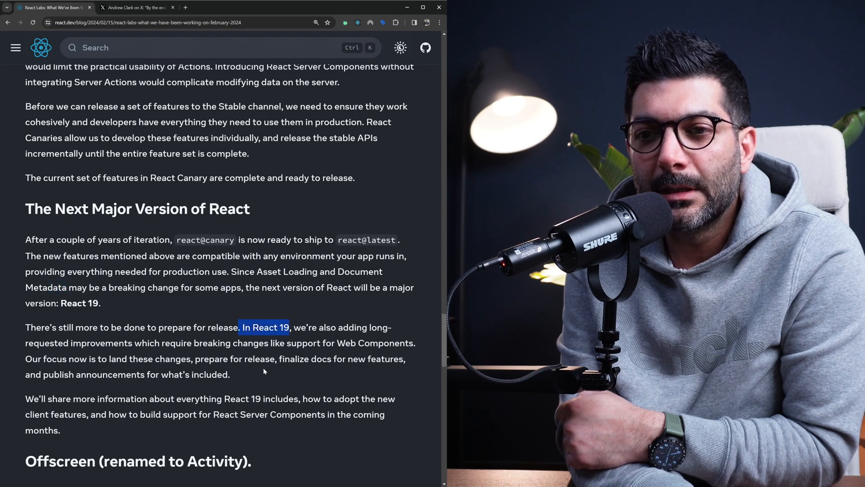
scroll("down", 3)
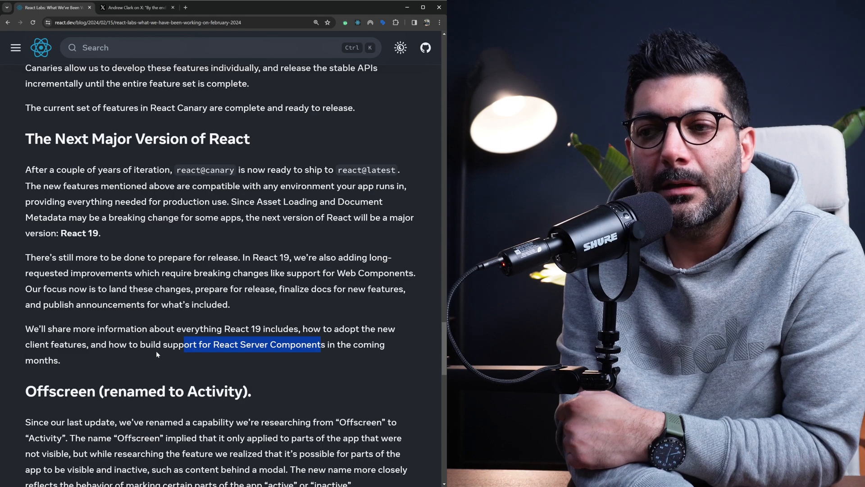
Step: Read the Activity section and scroll on to the conference talks and podcasts list
scroll("down", 3)
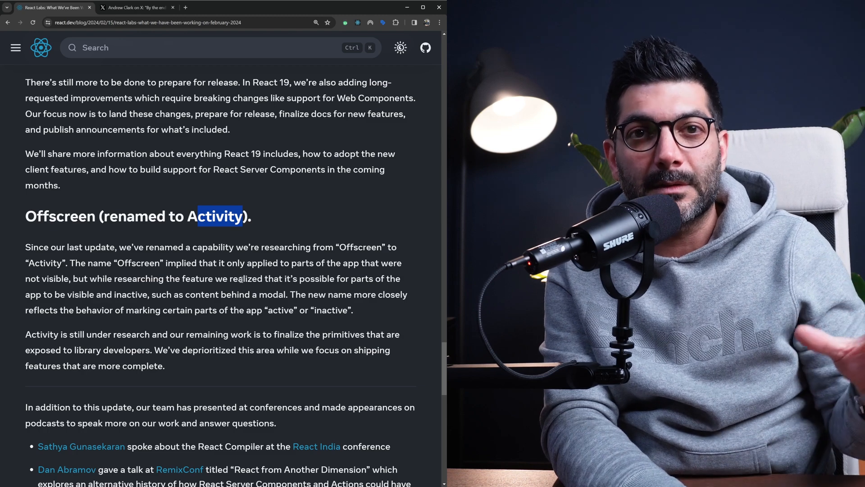
scroll("down", 3)
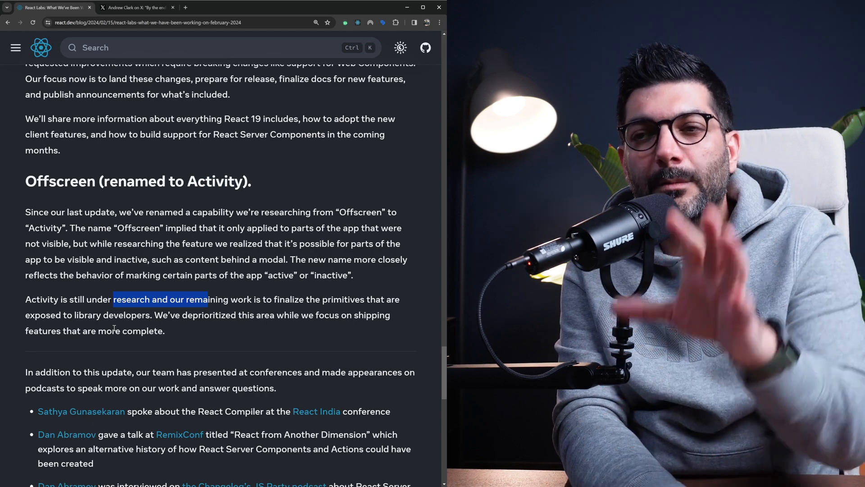
scroll("down", 3)
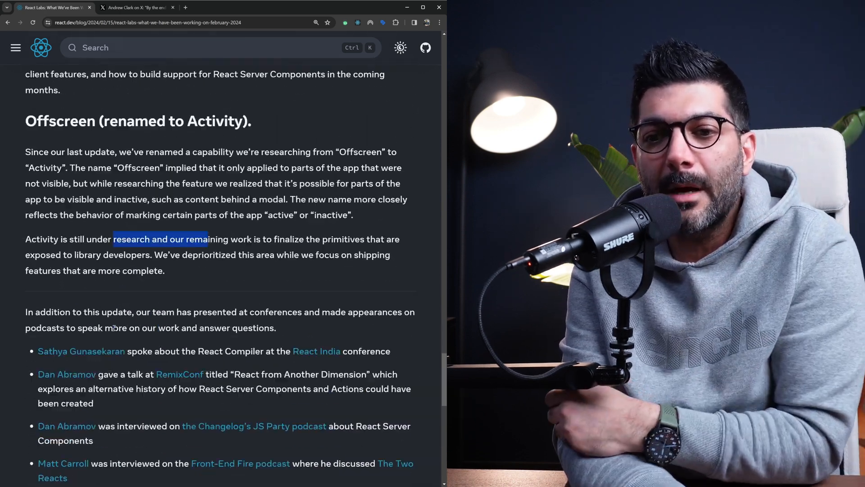